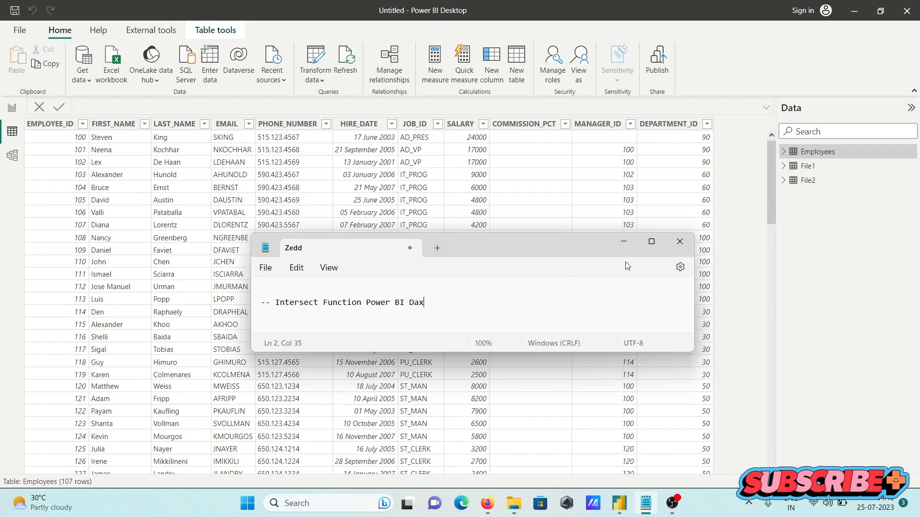
Minimize the DAX notes and preview File1, File2, then File1 again in the Data pane
left_click(678, 241)
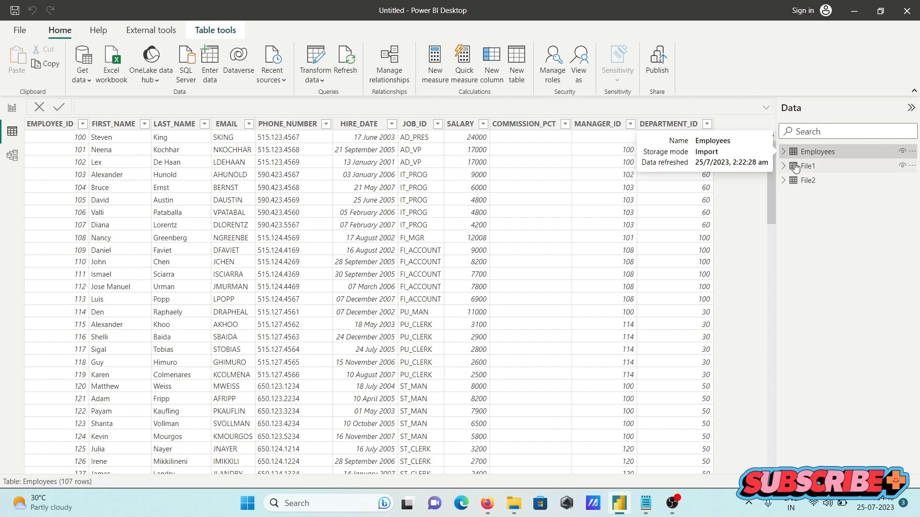
left_click(808, 166)
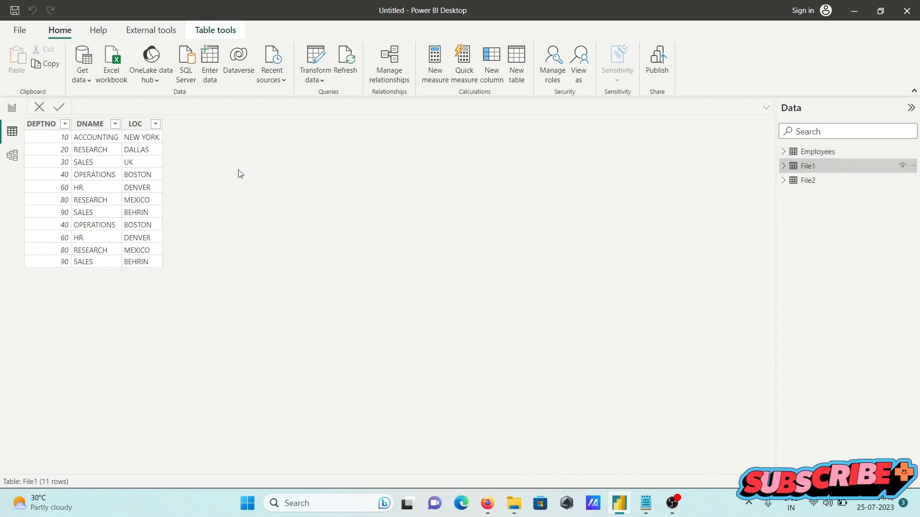
mouse_move(545, 167)
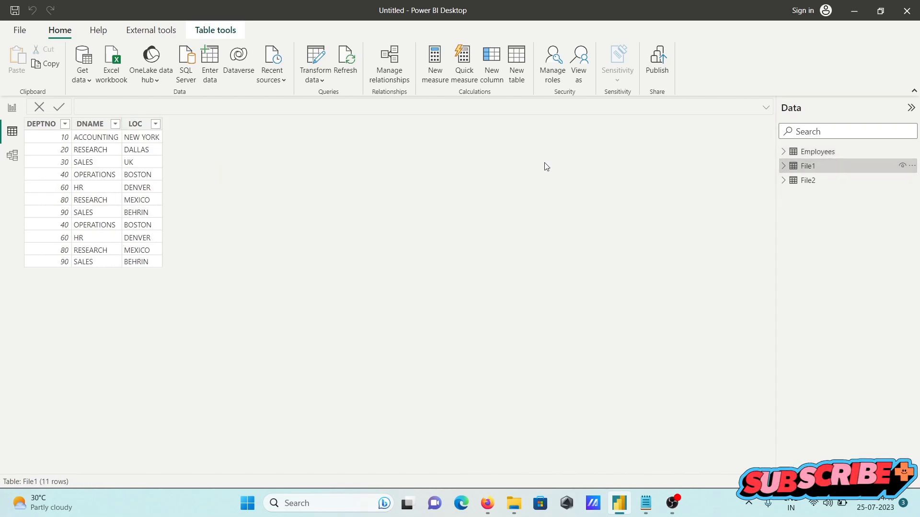
left_click(809, 180)
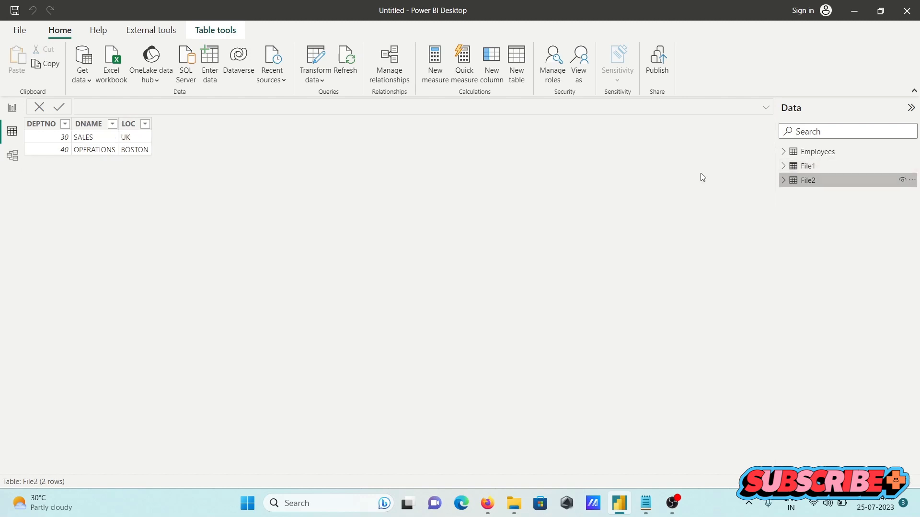
mouse_move(88, 159)
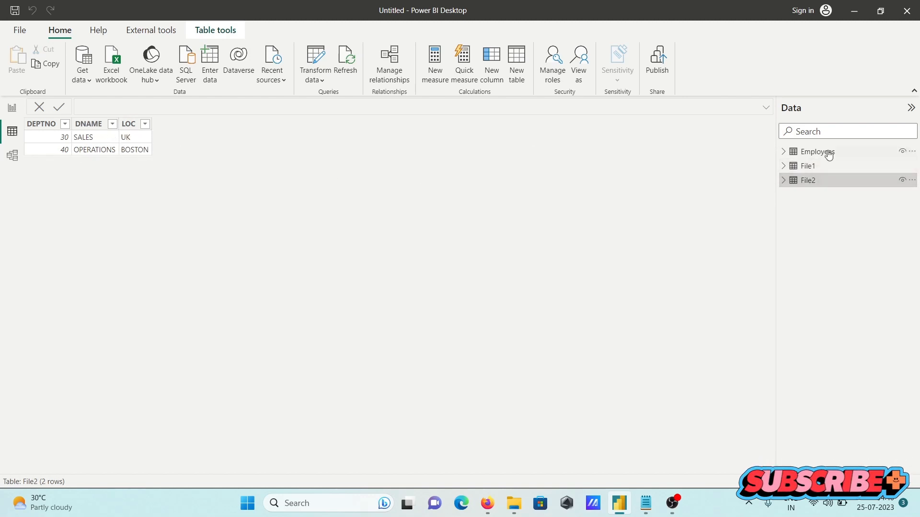
left_click(808, 167)
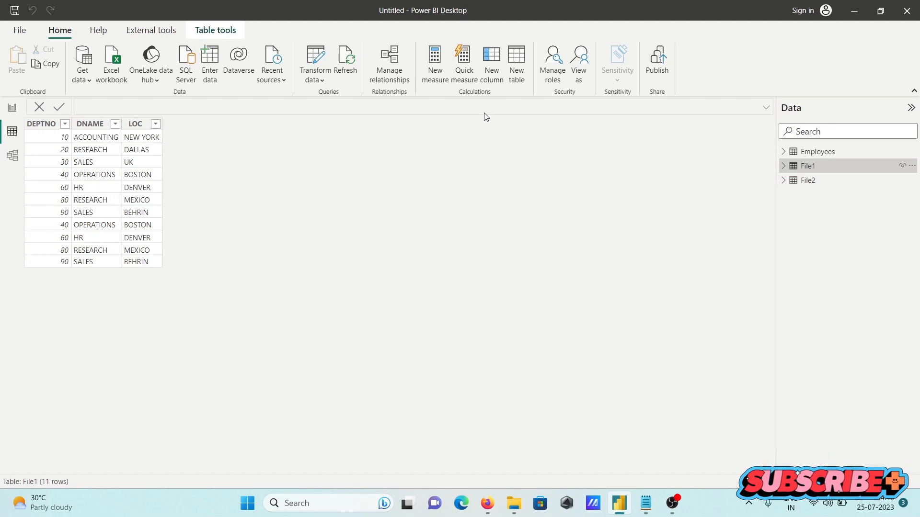
Create calculated table Table = INTERSECT(File1,File2), returning 3 department rows
left_click(515, 63)
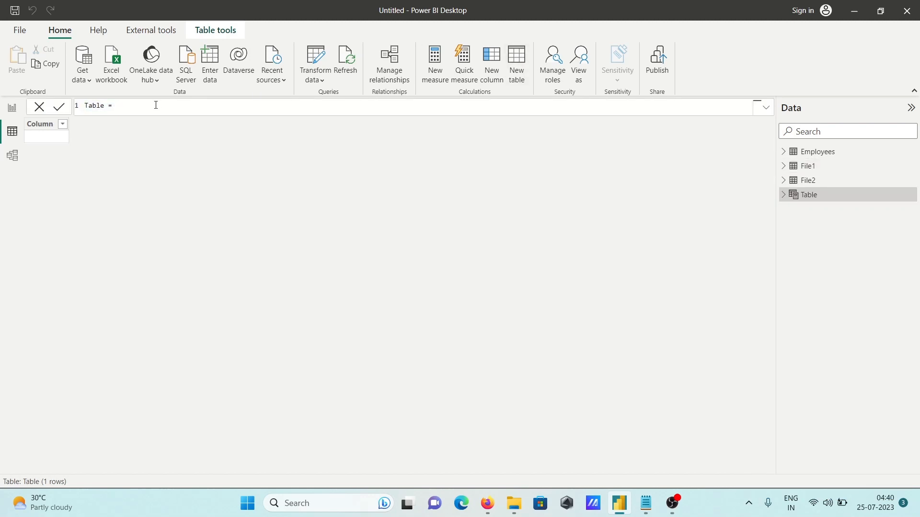
type("In")
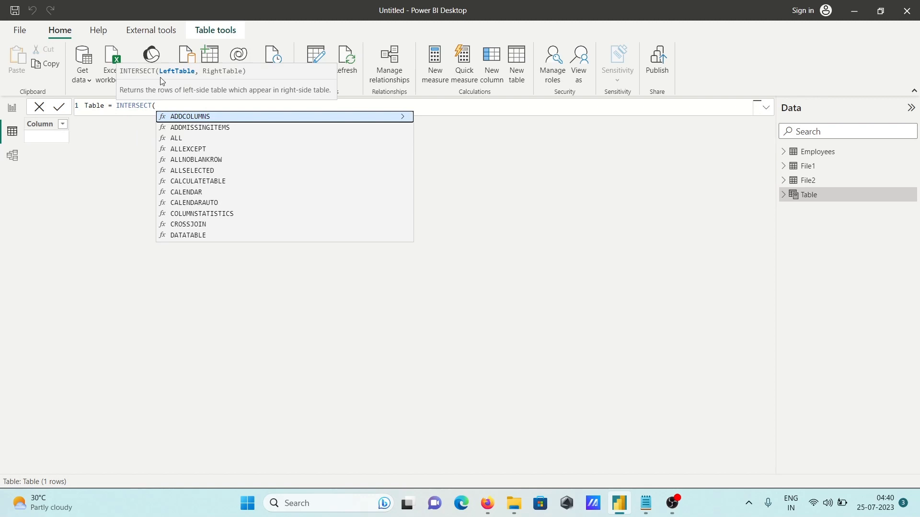
mouse_move(181, 78)
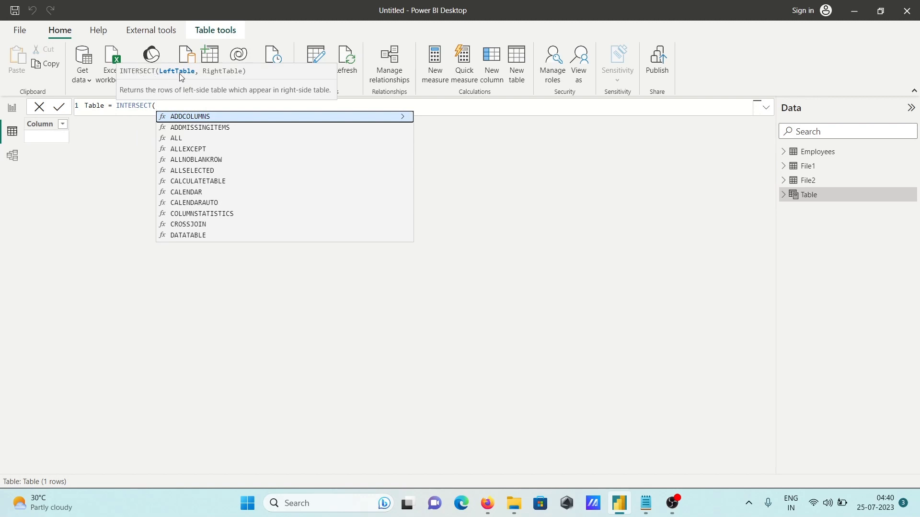
mouse_move(207, 78)
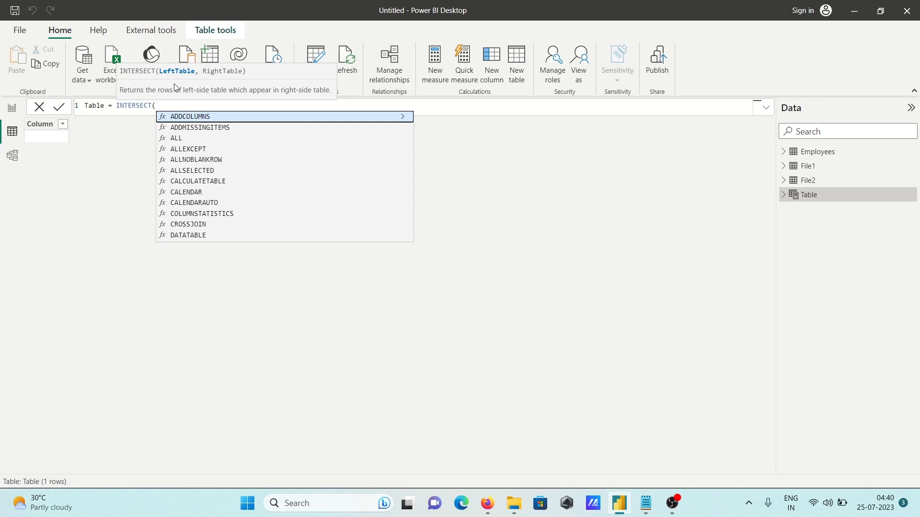
mouse_move(217, 97)
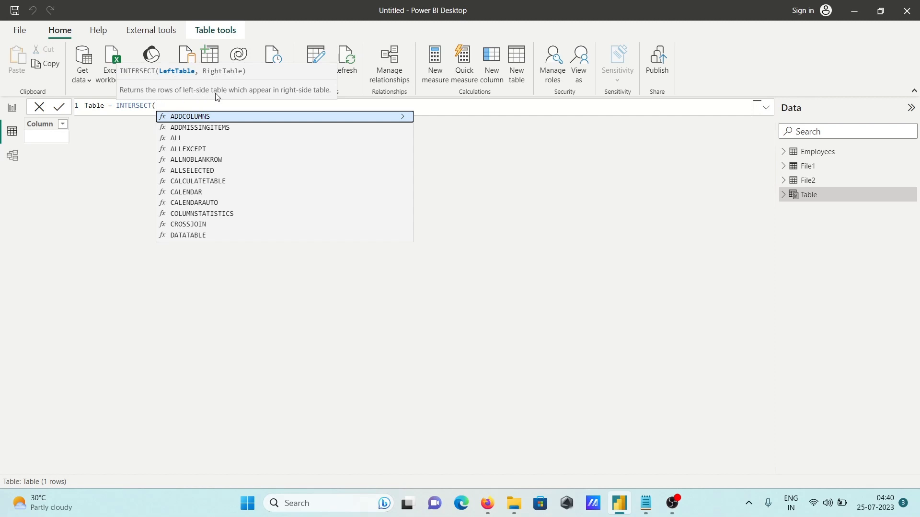
mouse_move(322, 94)
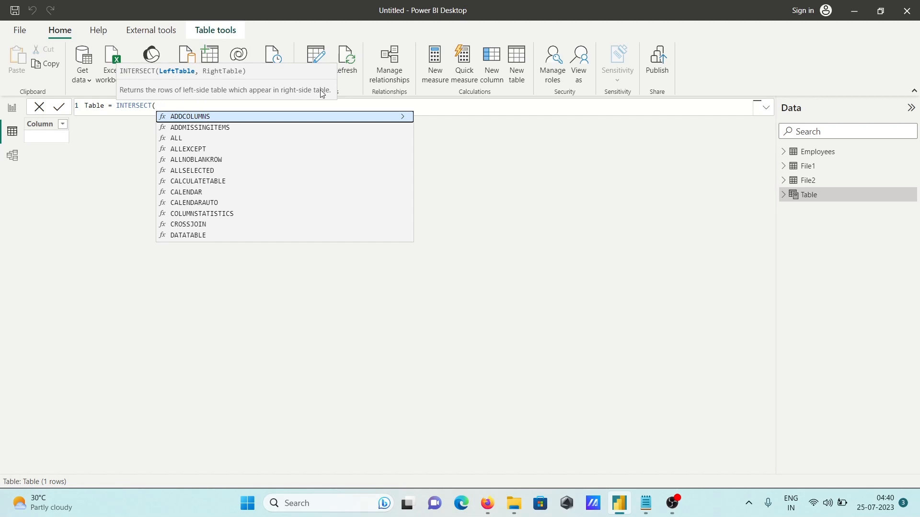
mouse_move(209, 94)
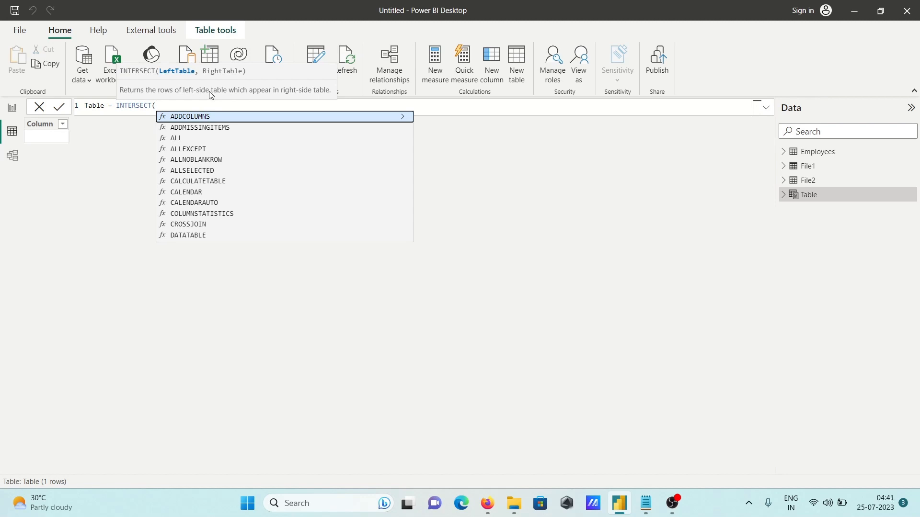
type("File1,")
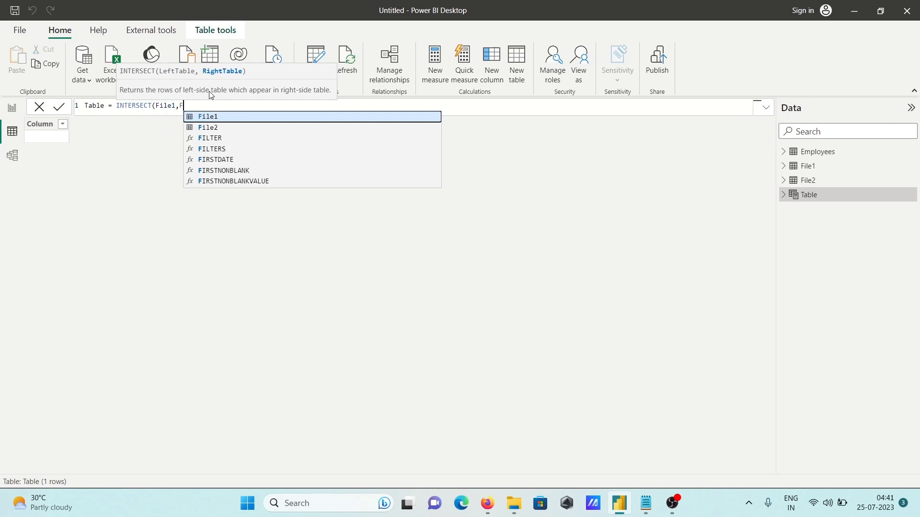
type("File2)")
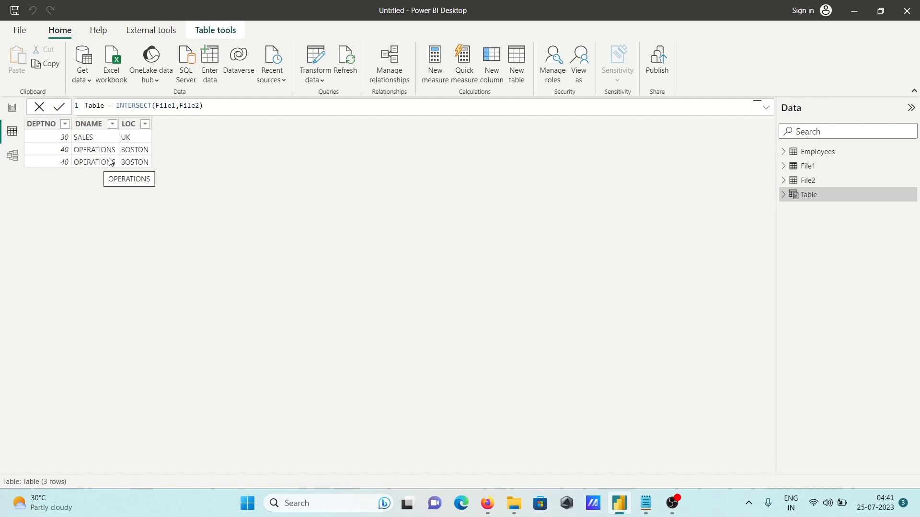
left_click(808, 180)
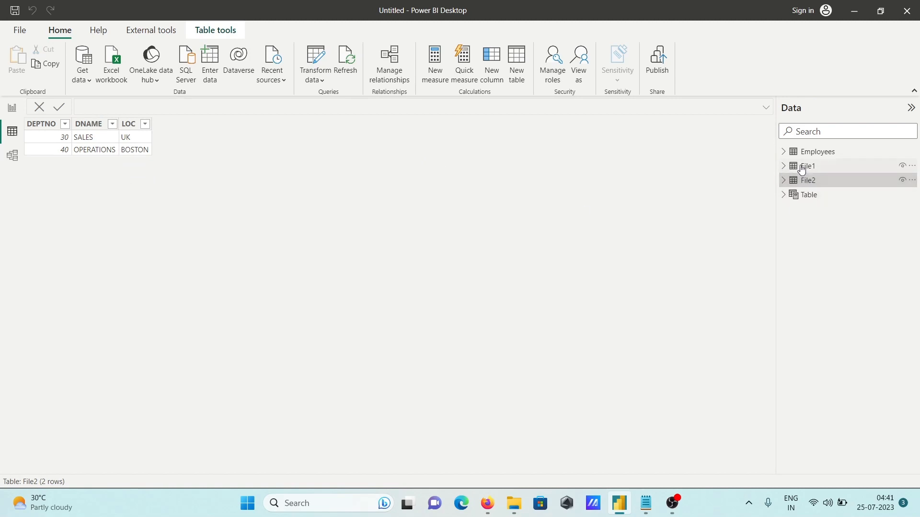
left_click(808, 167)
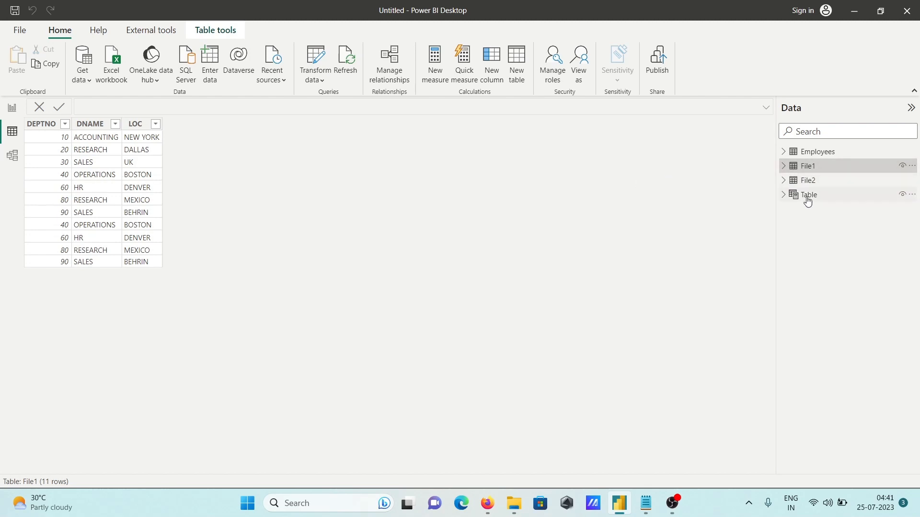
left_click(808, 194)
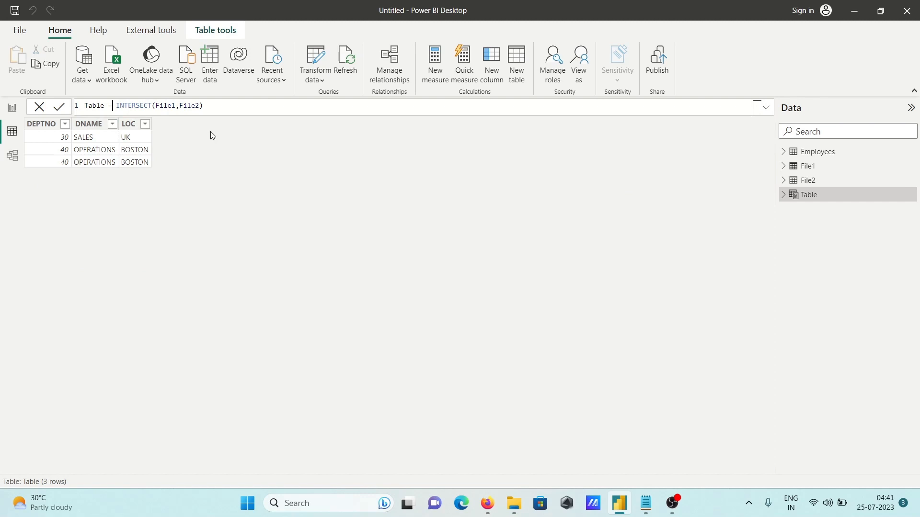
Change the formula to DISTINCT(INTERSECT(File1,File2)), then drop File2 to trigger the too-few-arguments error
type("Di")
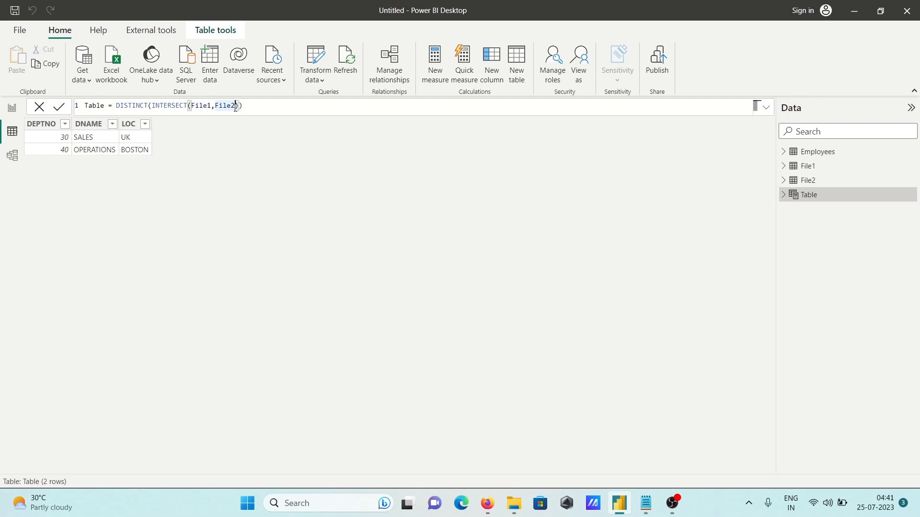
type("F")
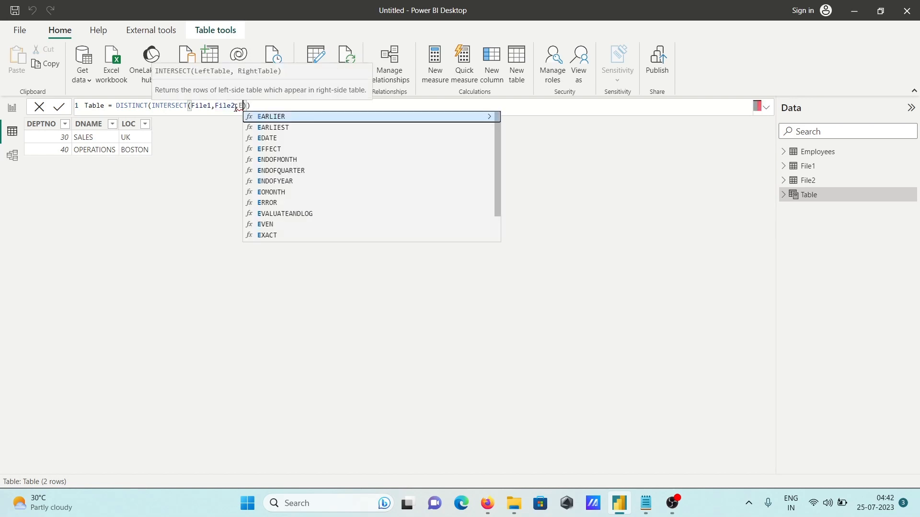
type("Emplo")
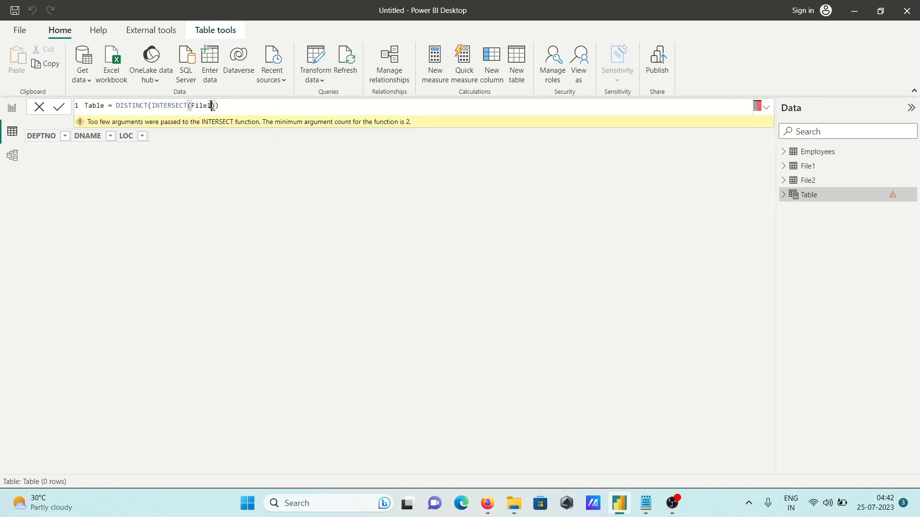
Make Employees the second INTERSECT argument, then view File1's 11 department rows
type(", F")
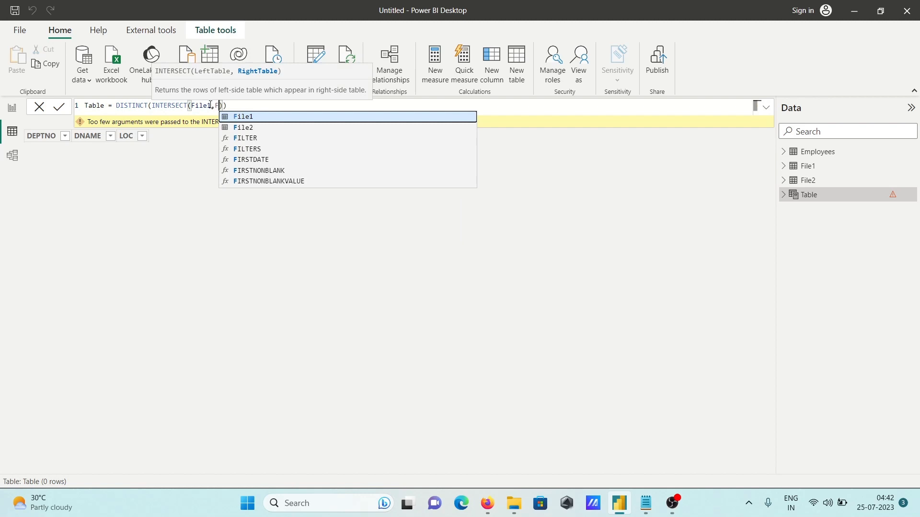
type("ile2")
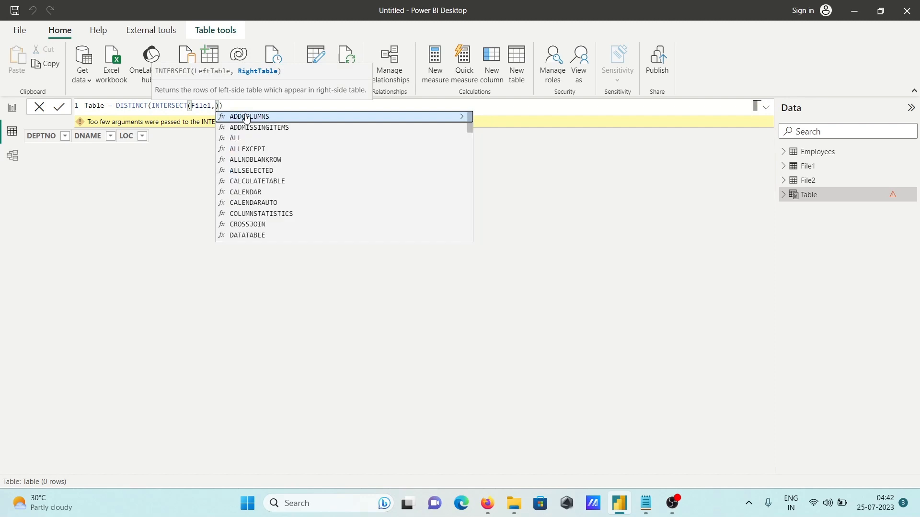
type("Employees")
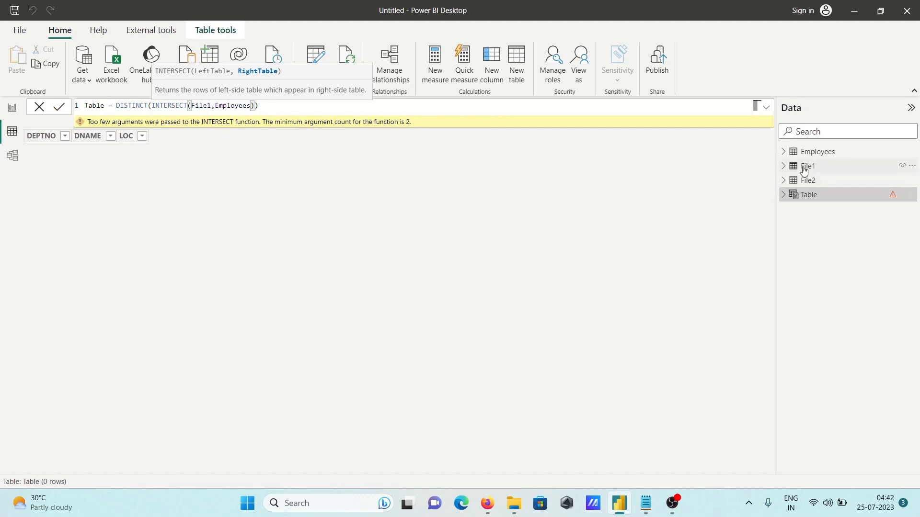
left_click(810, 165)
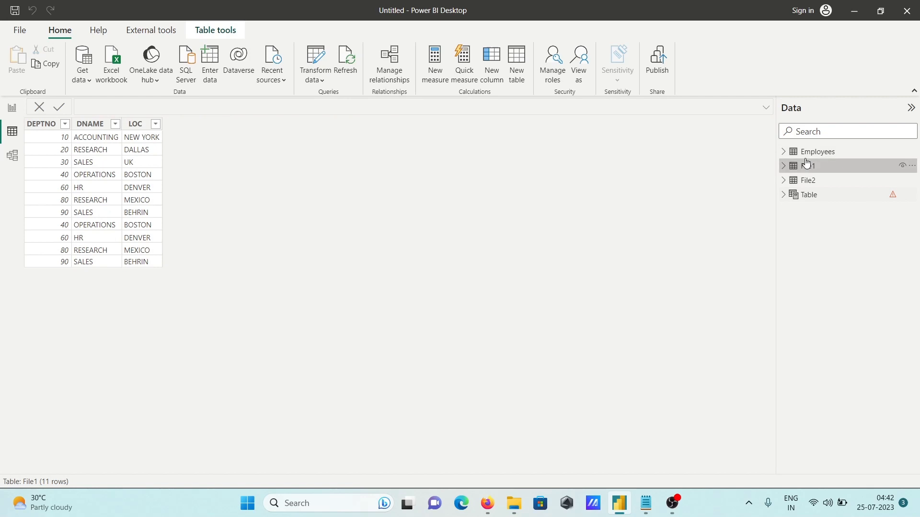
Review the same-number-of-columns error for Employees, then restore File2 as the second argument
left_click(816, 151)
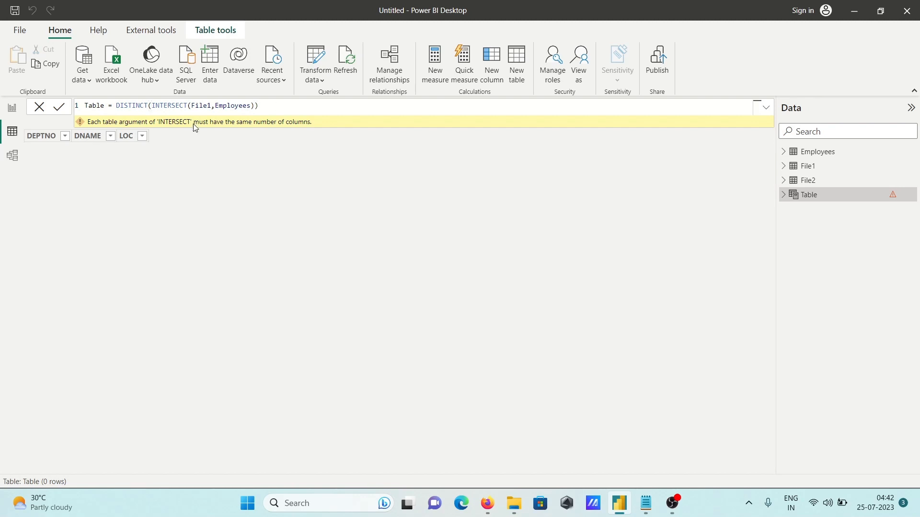
mouse_move(195, 123)
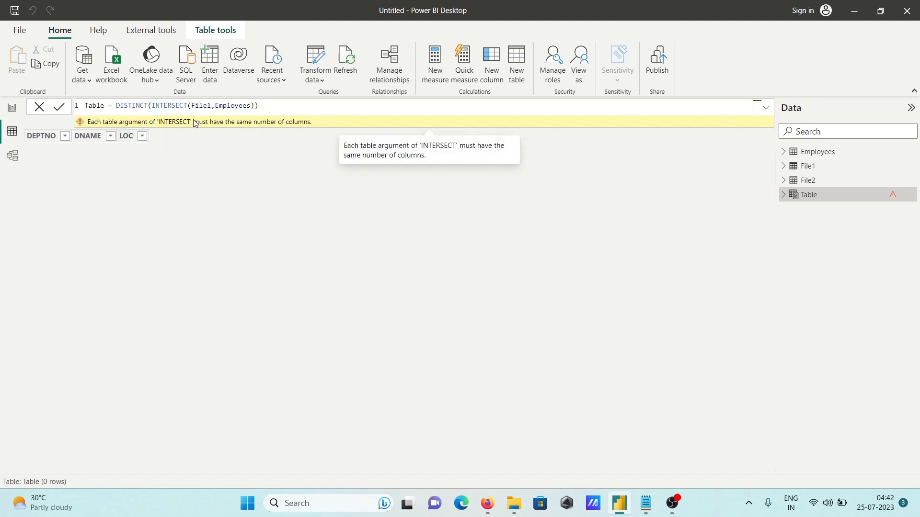
mouse_move(283, 125)
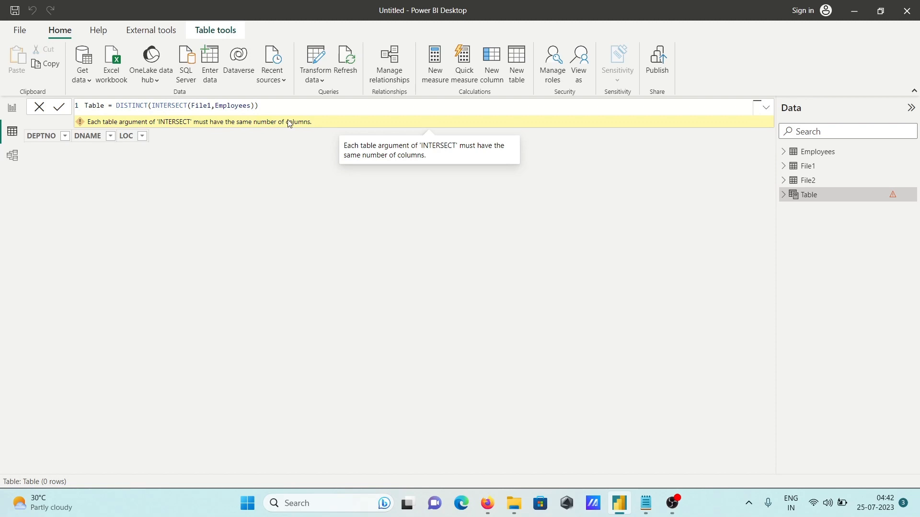
mouse_move(138, 128)
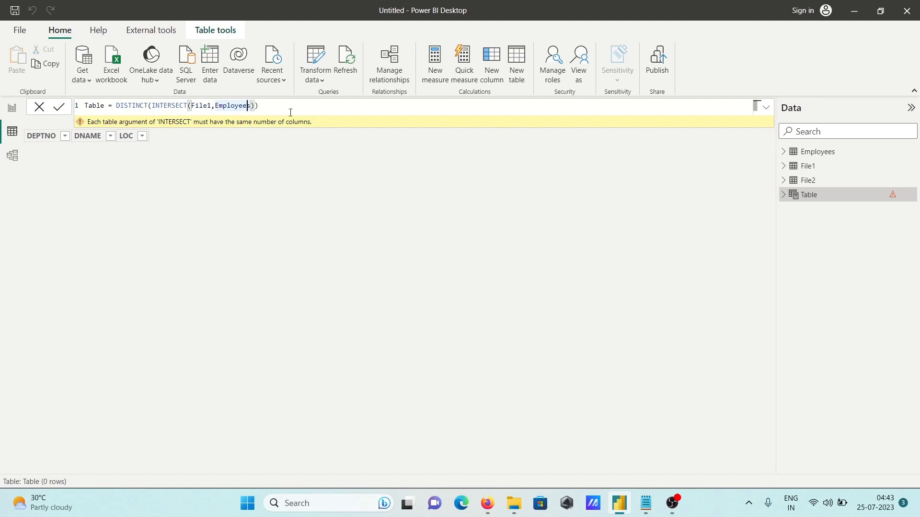
type("File2")
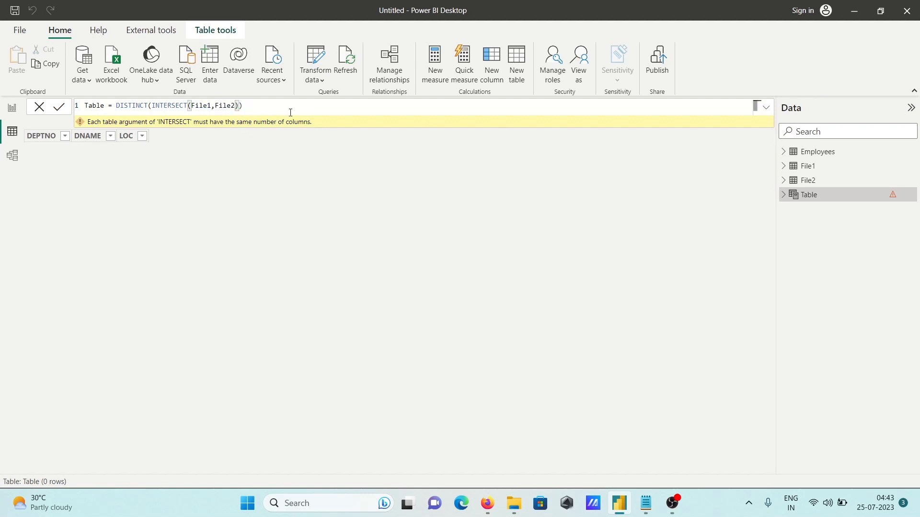